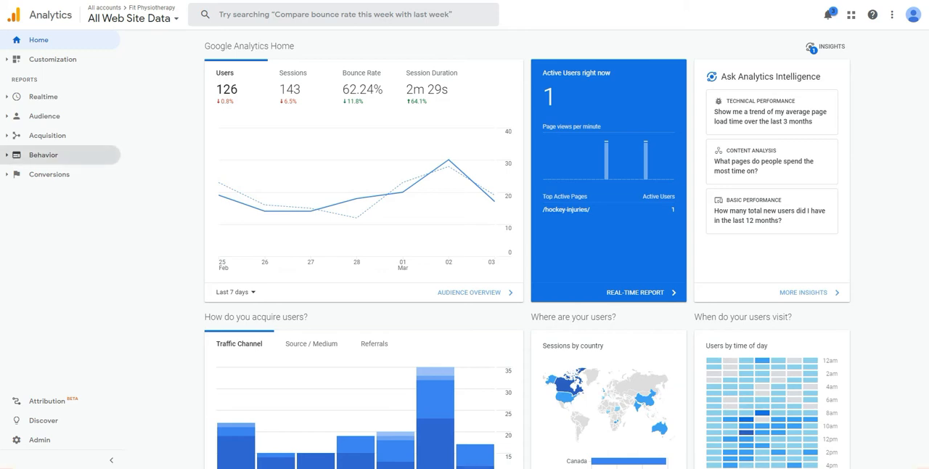
- Expand Acquisition in the Analytics sidebar and open its Overview report
{"action": "left_click", "coordinate": [47, 135]}
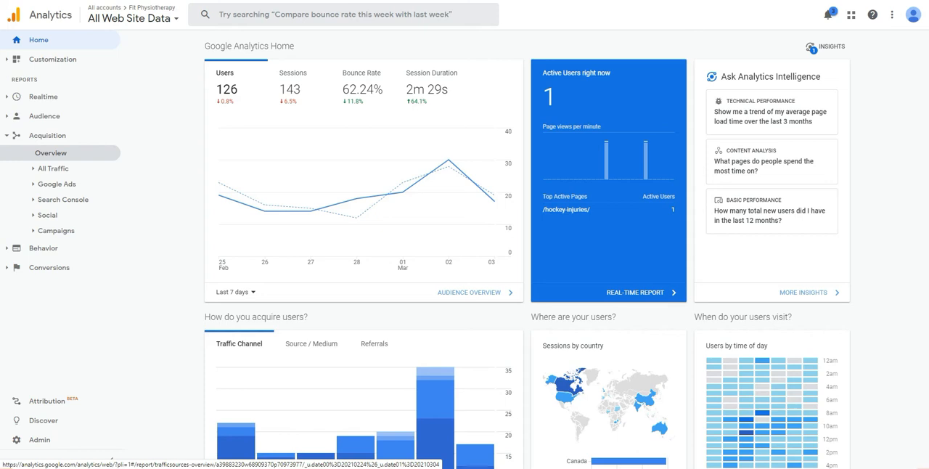
{"action": "left_click", "coordinate": [53, 168]}
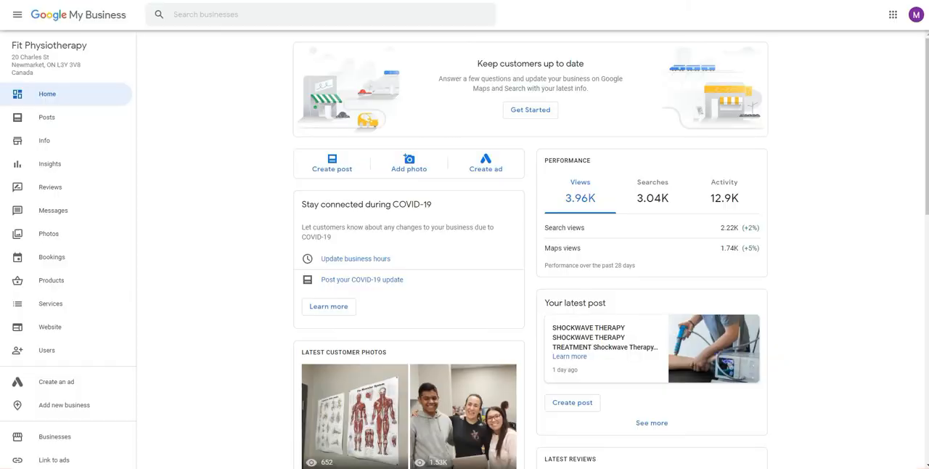
- Copy the Fit Physiotherapy profile link from Share your Business Profile
{"action": "scroll", "scroll_direction": "down", "scroll_amount": 3}
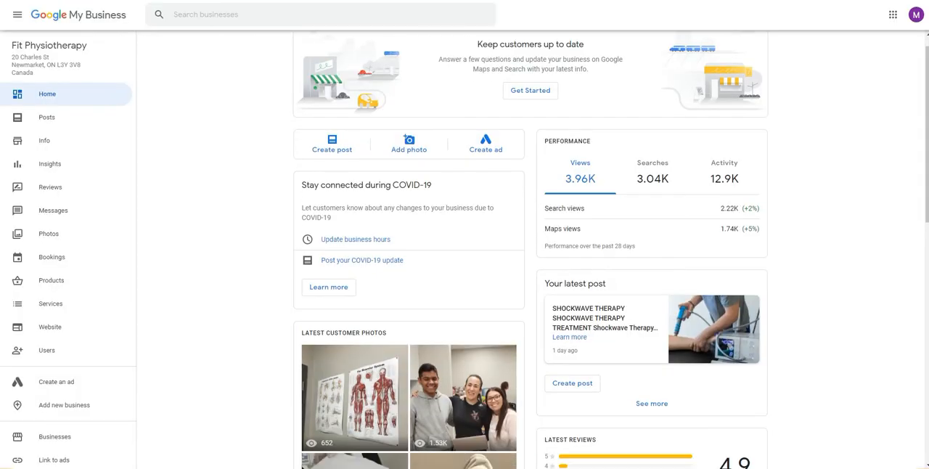
{"action": "scroll", "scroll_direction": "down", "scroll_amount": 3}
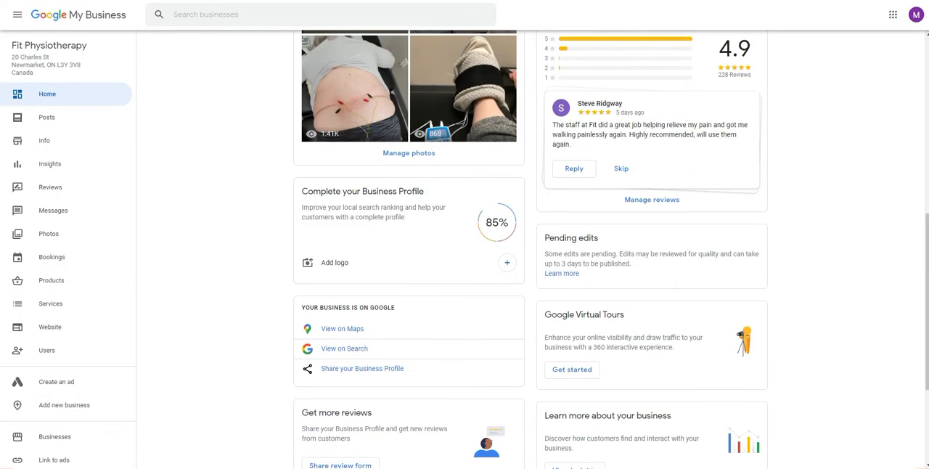
{"action": "scroll", "scroll_direction": "down", "scroll_amount": 3}
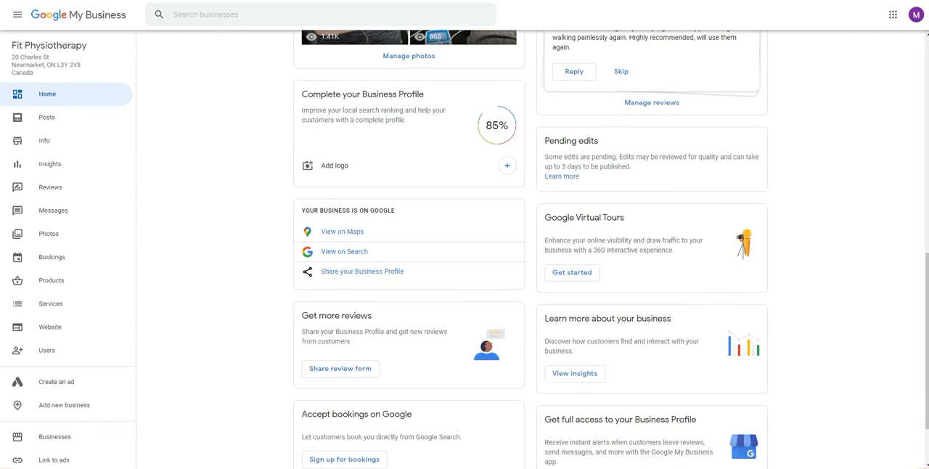
{"action": "left_click", "coordinate": [363, 271]}
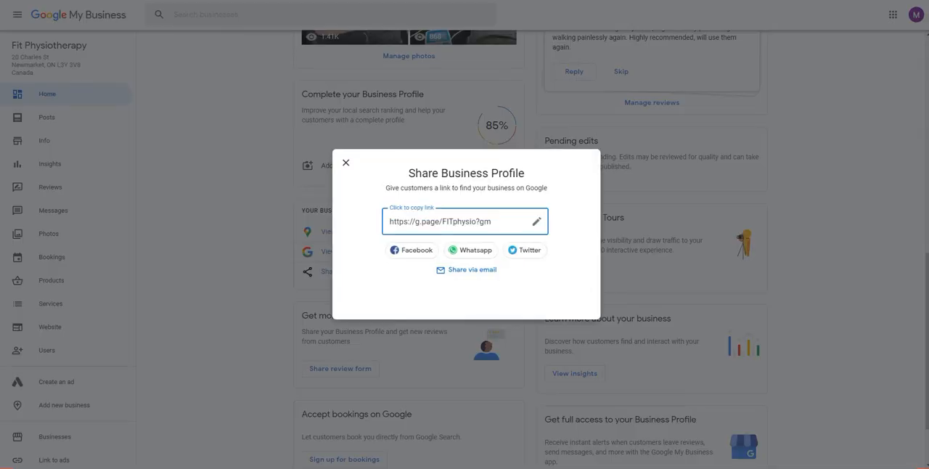
{"action": "double_click", "coordinate": [468, 221]}
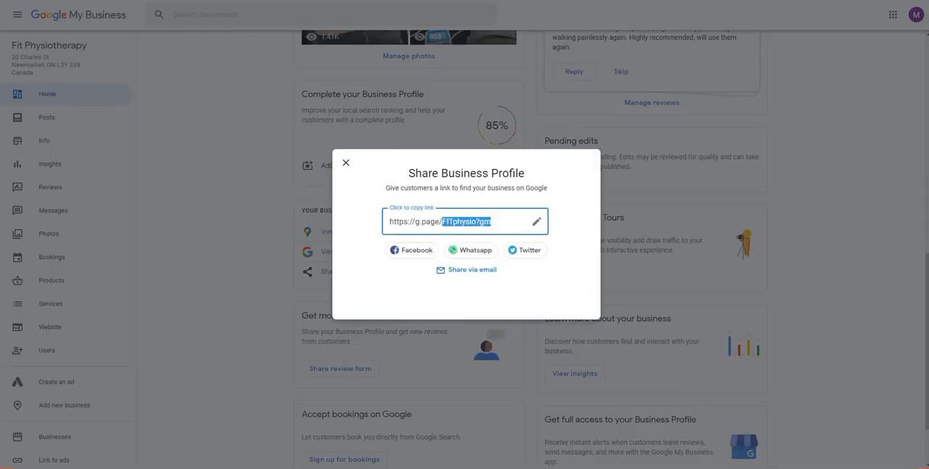
{"action": "left_click", "coordinate": [465, 221]}
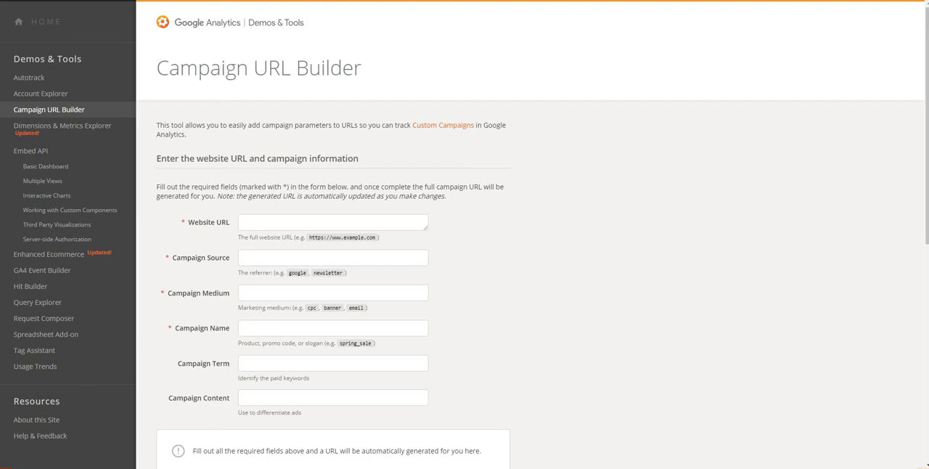
{"action": "left_click", "coordinate": [332, 223]}
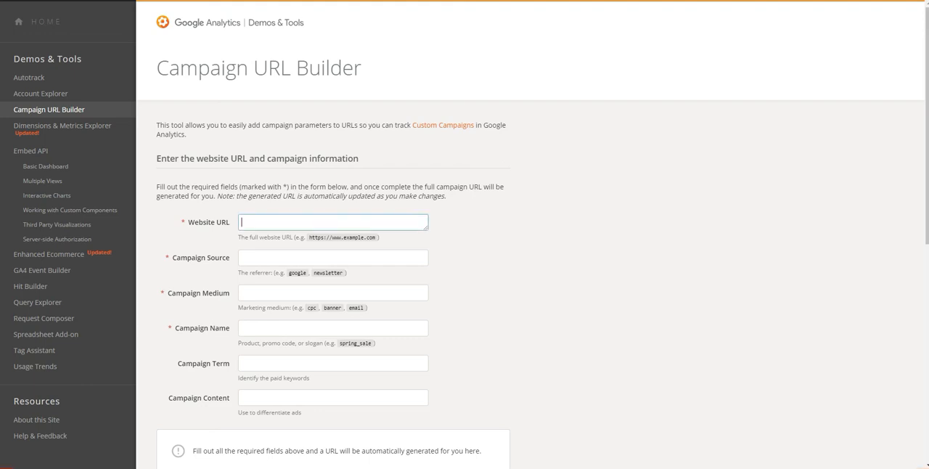
{"action": "type", "text": "https://g.page/FITphysio?gm"}
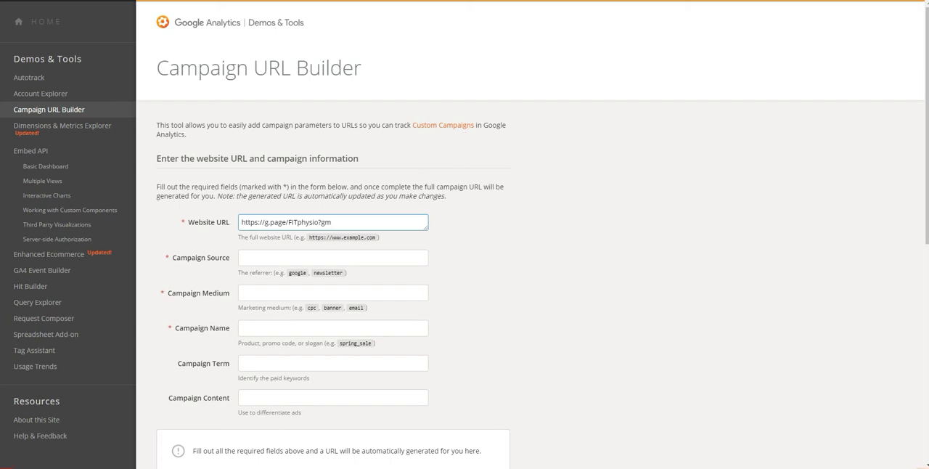
{"action": "left_click", "coordinate": [332, 257]}
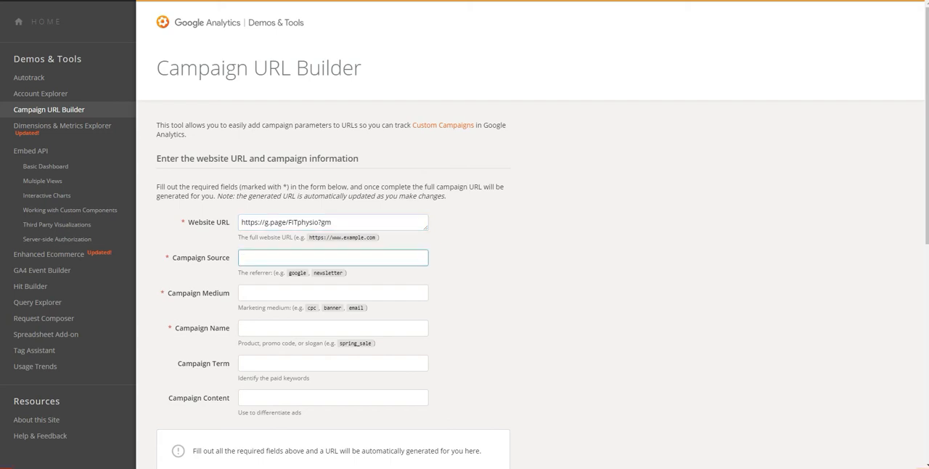
{"action": "type", "text": "google"}
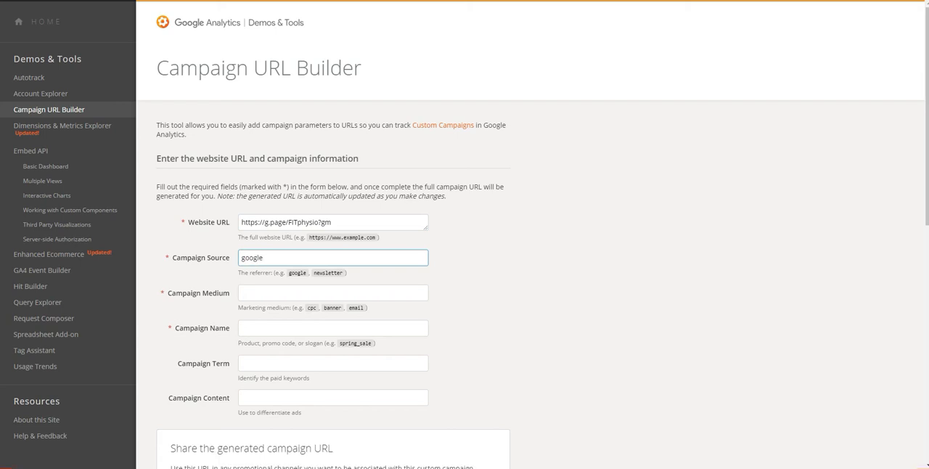
{"action": "left_click", "coordinate": [333, 292]}
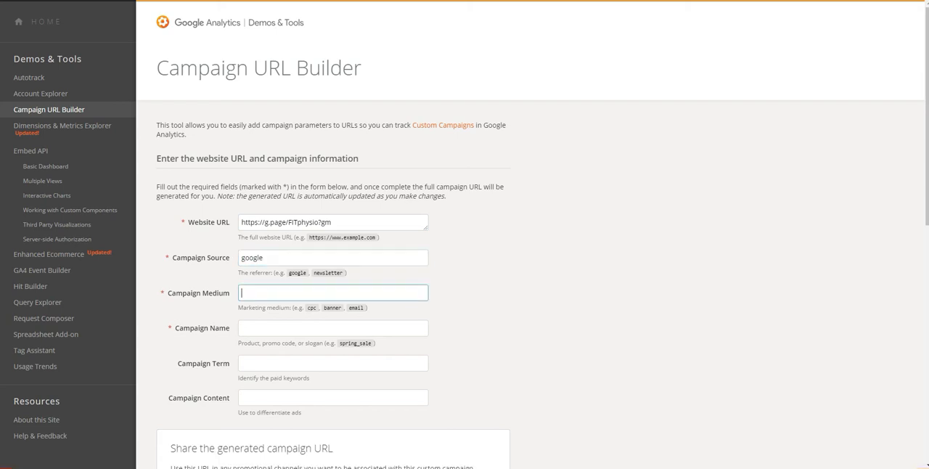
{"action": "type", "text": "orgnaic"}
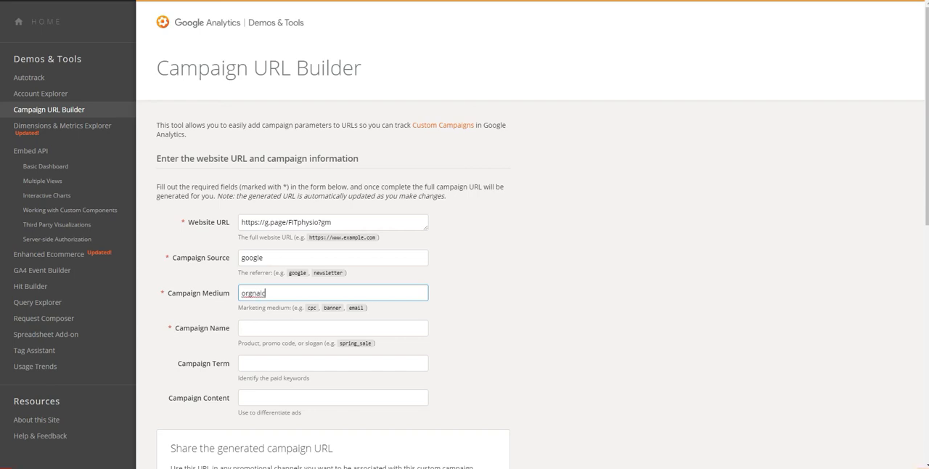
{"action": "key", "text": "Backspace"}
{"action": "type", "text": "a"}
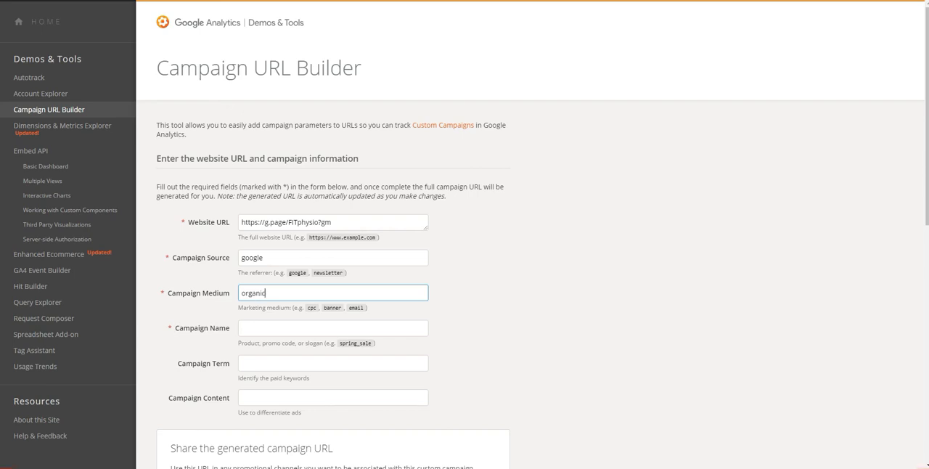
{"action": "left_click", "coordinate": [333, 328]}
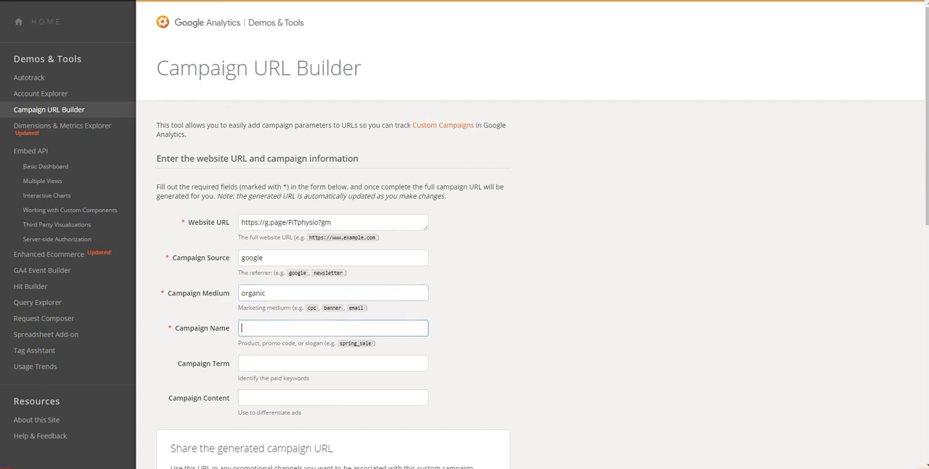
{"action": "type", "text": "google_my"}
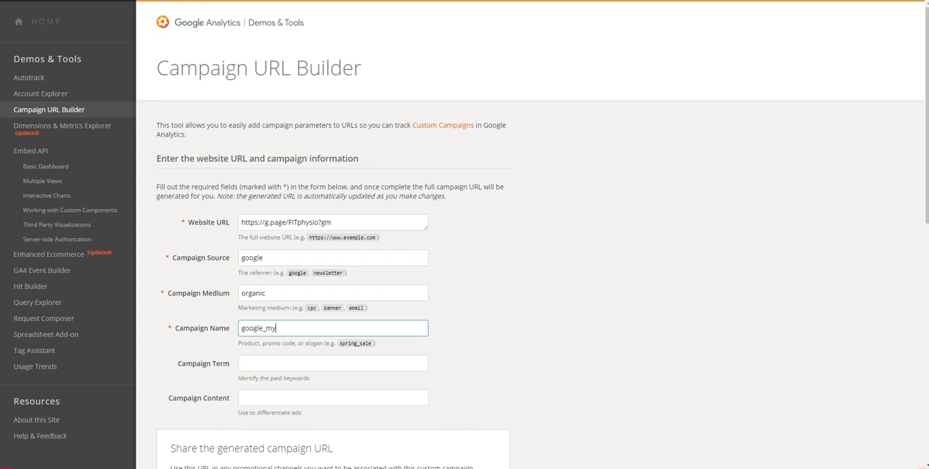
{"action": "type", "text": "_business"}
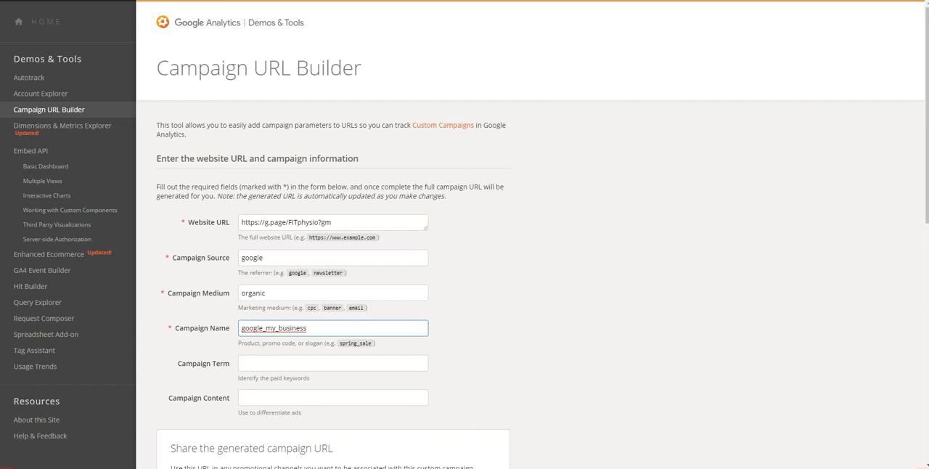
- Select the whole generated campaign URL in the builder's share box
{"action": "scroll", "scroll_direction": "down", "scroll_amount": 3}
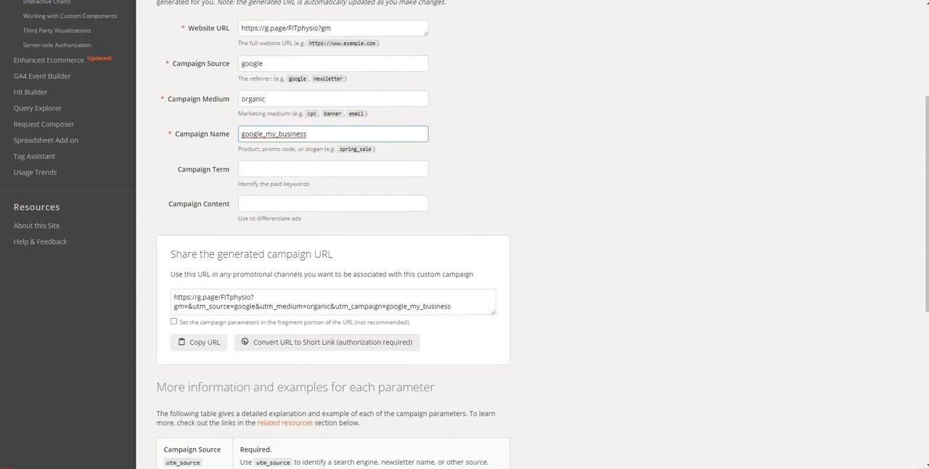
{"action": "scroll", "scroll_direction": "down", "scroll_amount": 3}
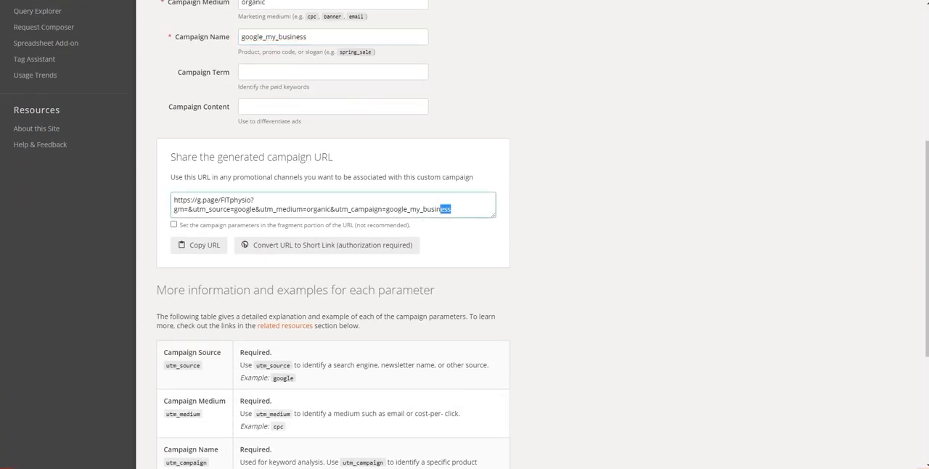
{"action": "triple_click", "coordinate": [312, 204]}
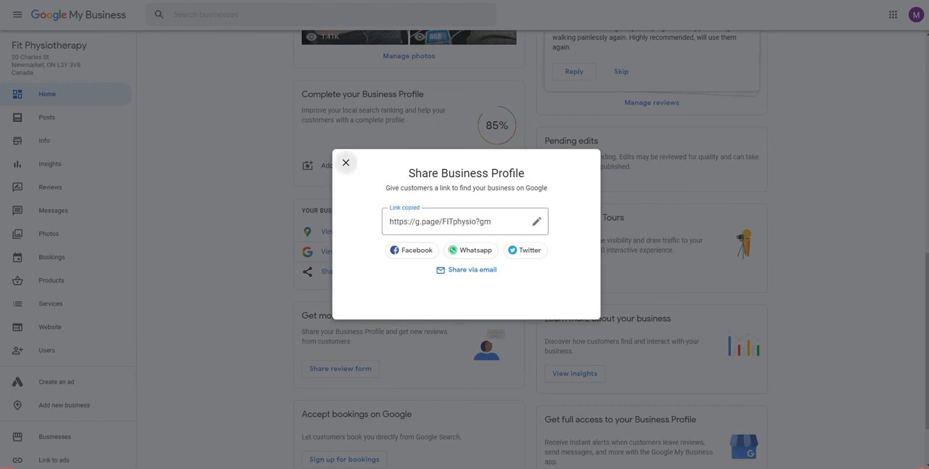
- Close the share dialog and apply the tagged campaign URL as the Info website
{"action": "left_click", "coordinate": [346, 162]}
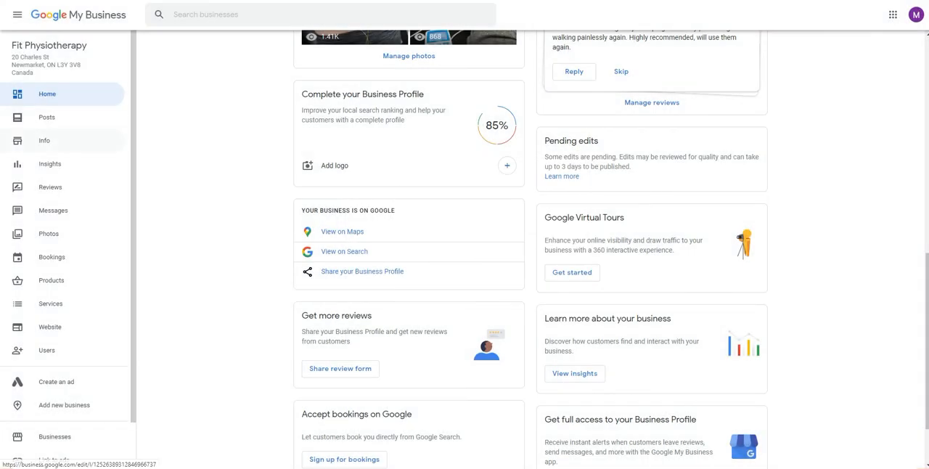
{"action": "left_click", "coordinate": [44, 140]}
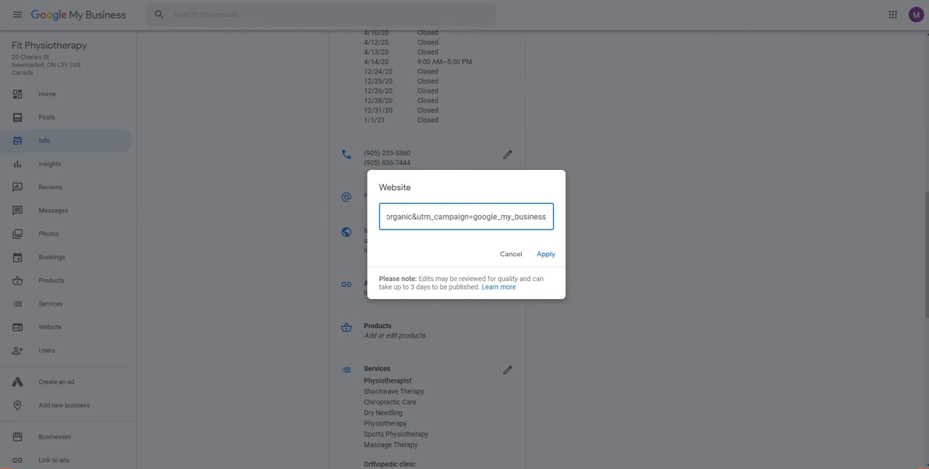
{"action": "left_click", "coordinate": [545, 254]}
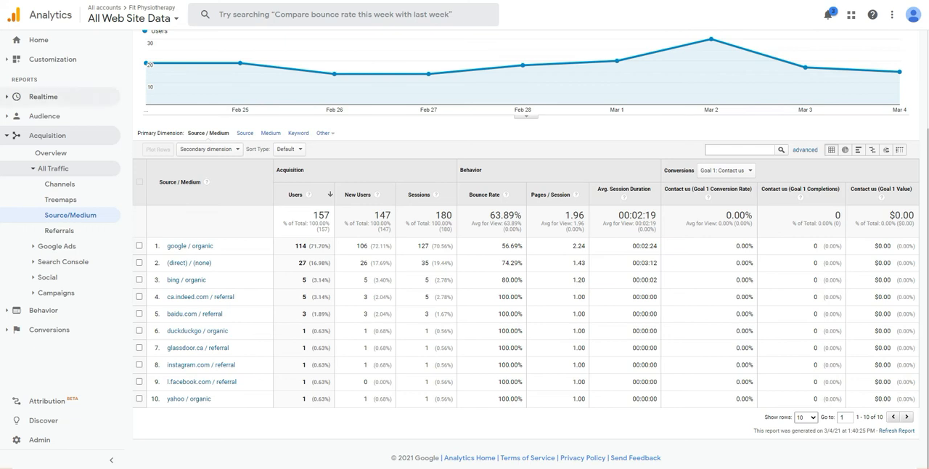
- From Analytics Home, open Acquisition > Campaigns > All Campaigns
{"action": "left_click", "coordinate": [38, 40]}
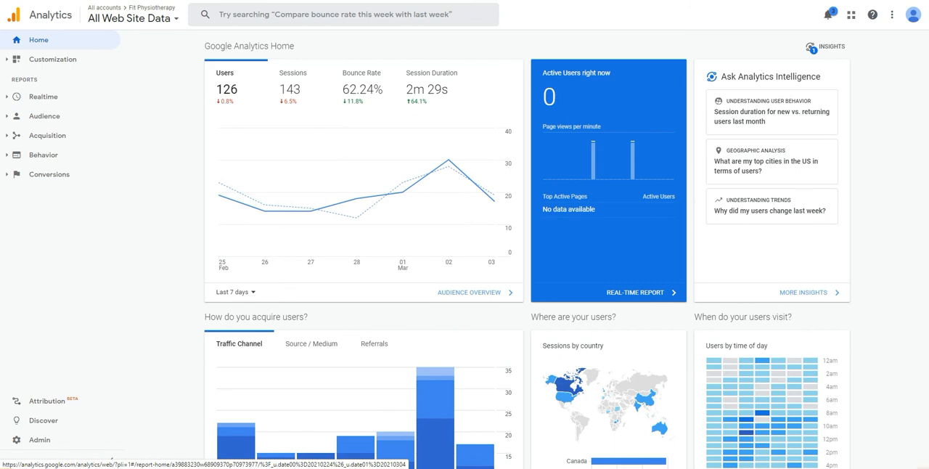
{"action": "left_click", "coordinate": [47, 135]}
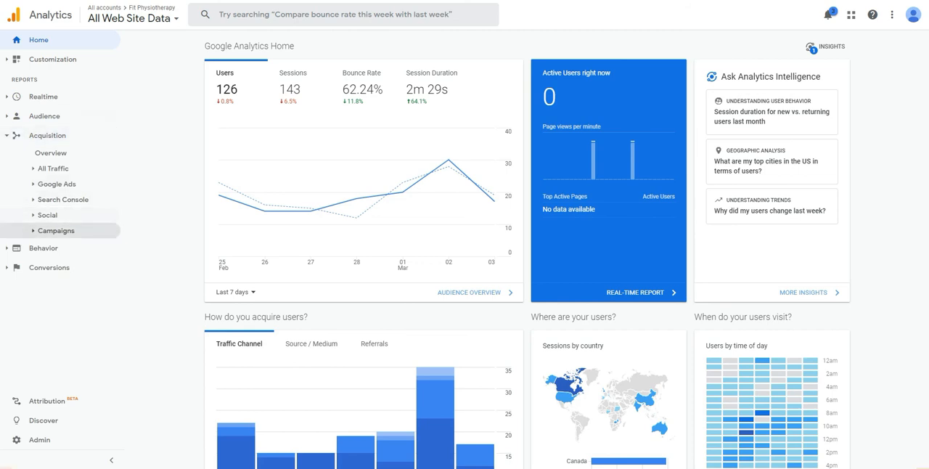
{"action": "left_click", "coordinate": [56, 230]}
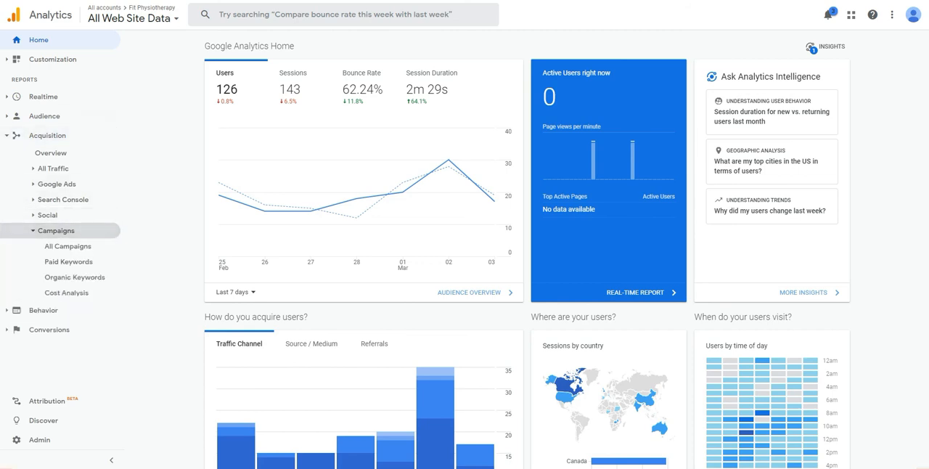
{"action": "left_click", "coordinate": [67, 246]}
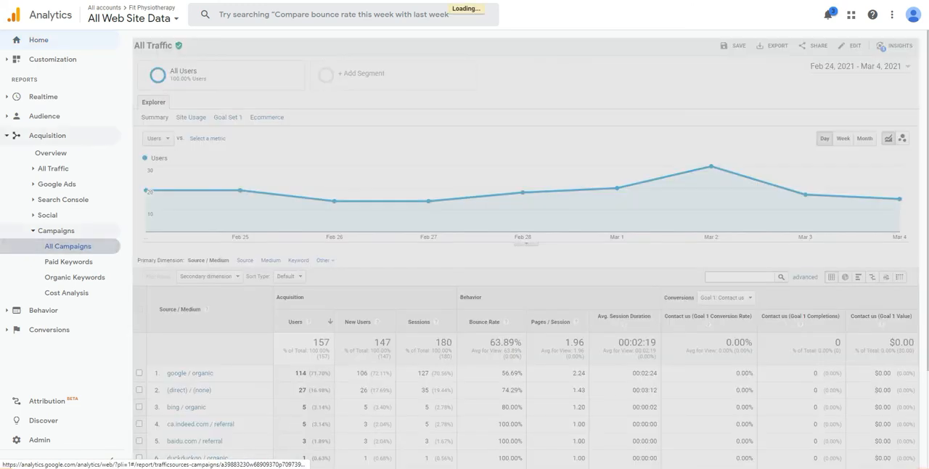